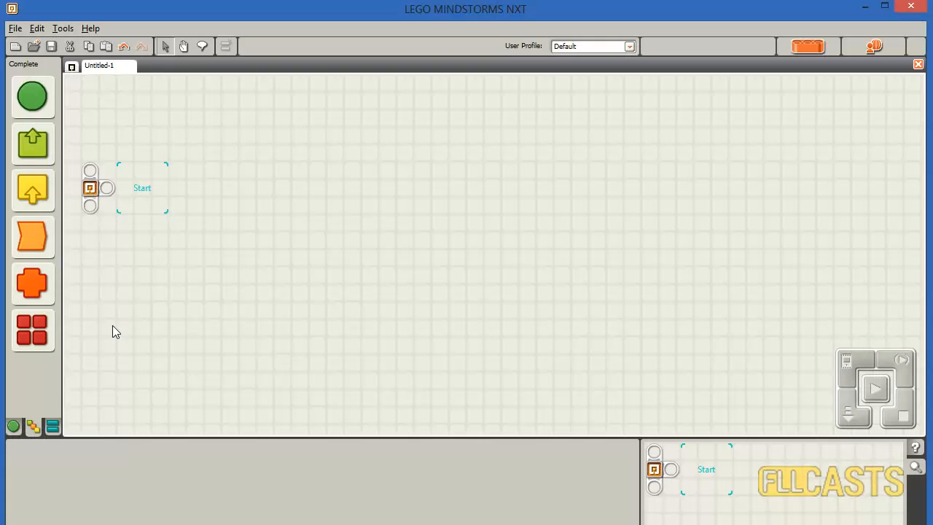
Place a Sound Sensor block on port 2, threshold above 50, right after Start.
{"action": "left_click", "coordinate": [32, 190]}
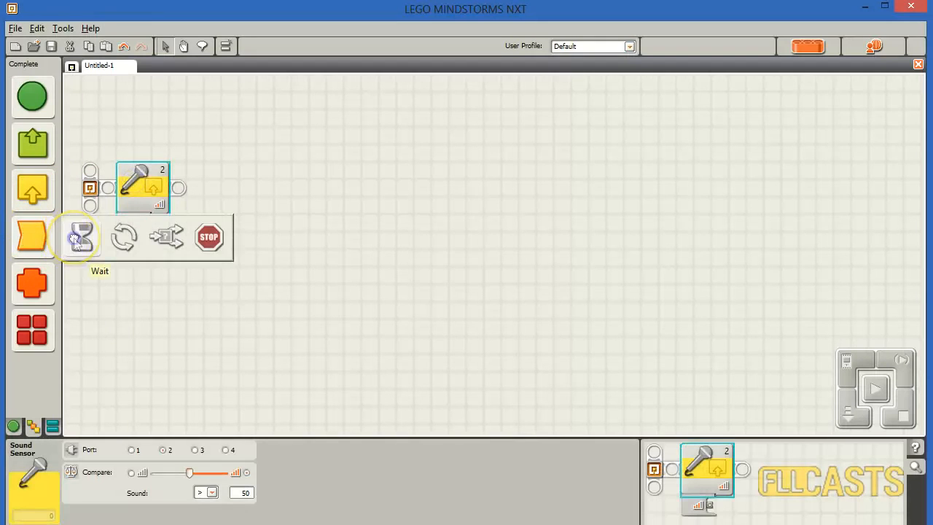
Add a Wait block after the sound sensor, waiting for port 2 sound above 50.
{"action": "left_click", "coordinate": [79, 236]}
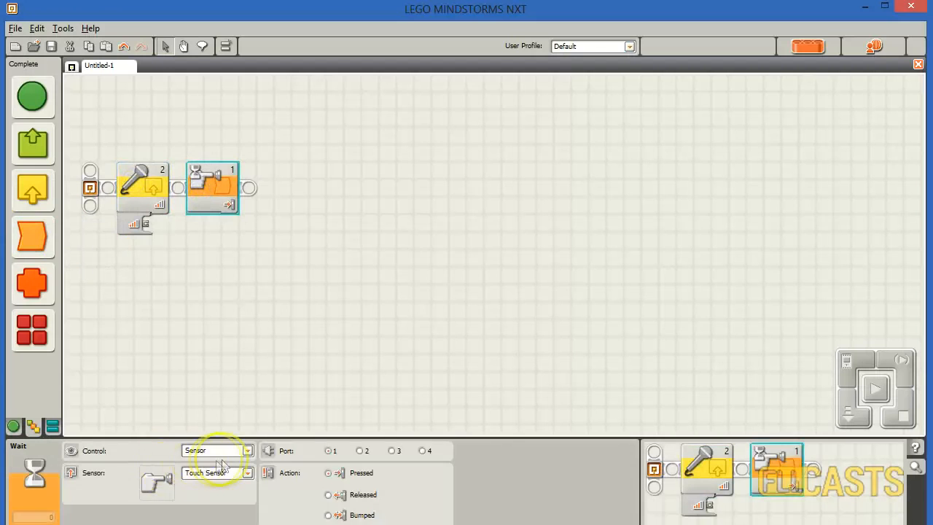
{"action": "left_click", "coordinate": [219, 472]}
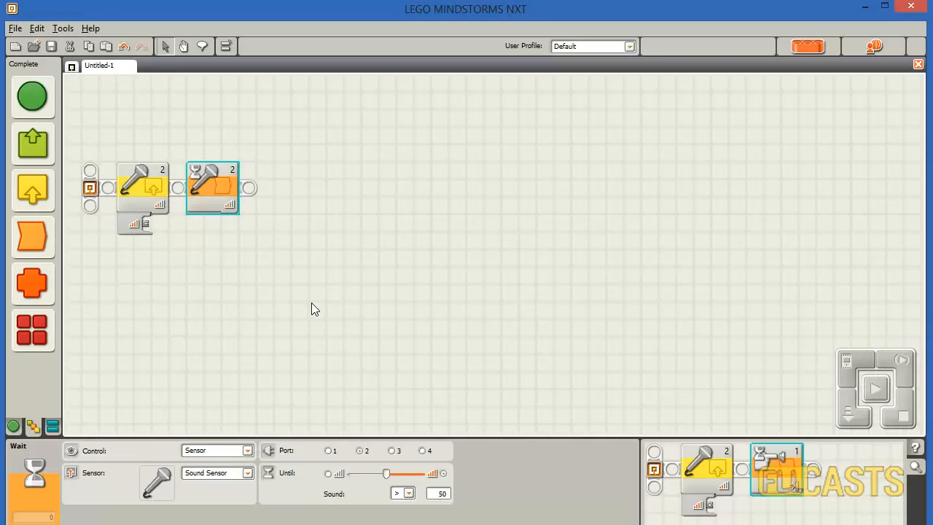
{"action": "left_click", "coordinate": [143, 188]}
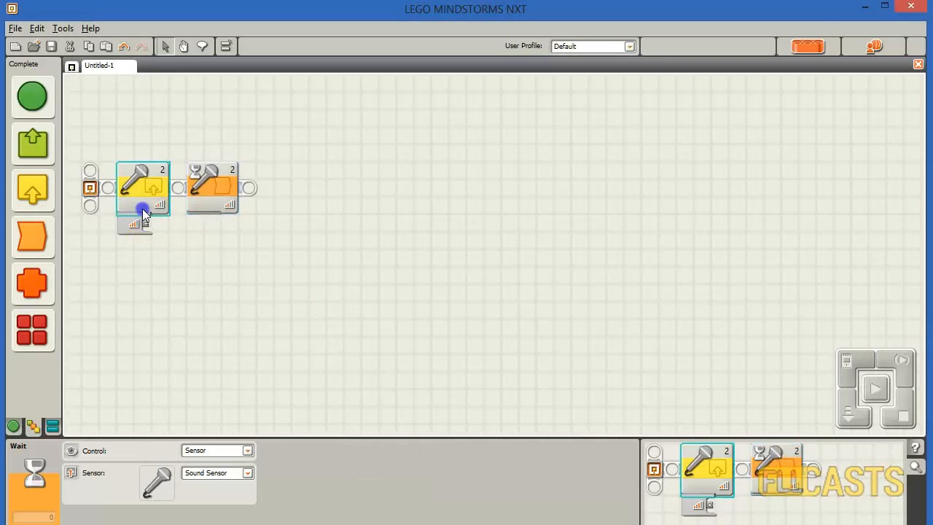
{"action": "left_click", "coordinate": [142, 188]}
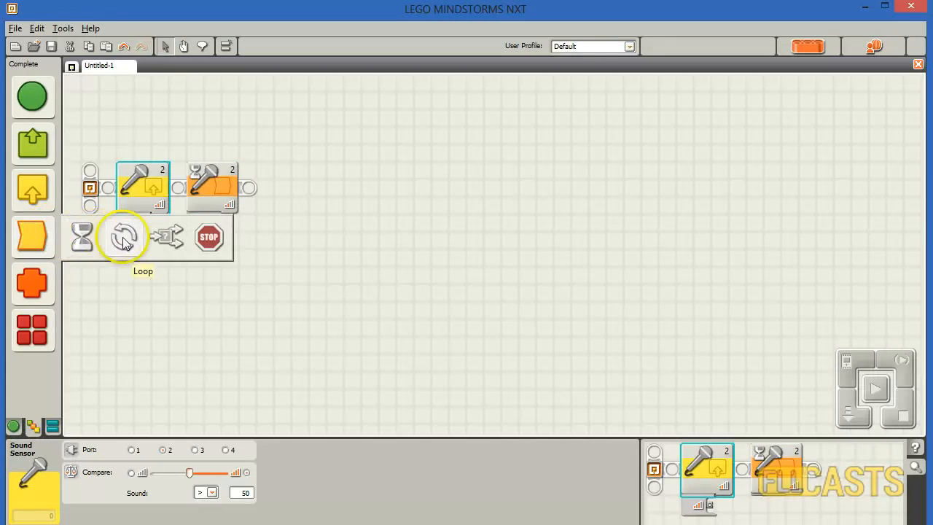
Add a Loop controlled by the Sound Sensor, then a Switch checking the Sound Sensor.
{"action": "left_click", "coordinate": [124, 237]}
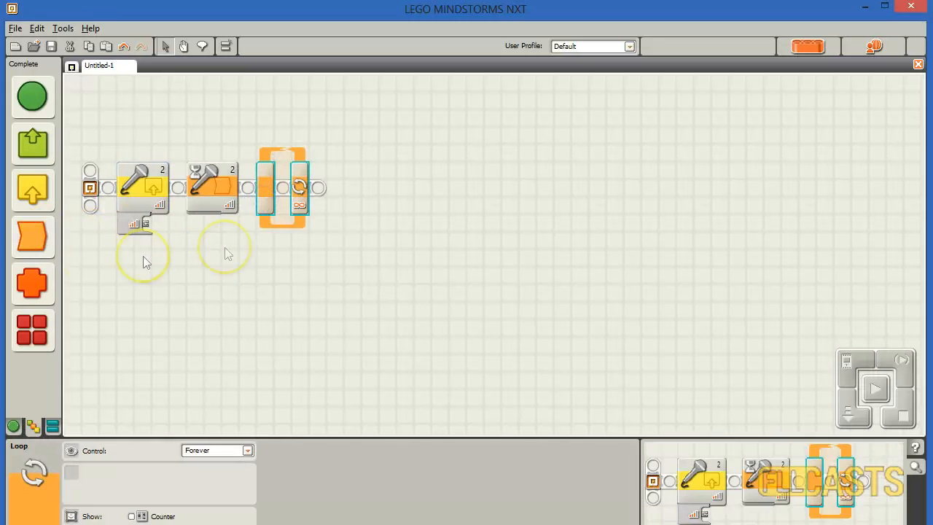
{"action": "left_click", "coordinate": [247, 450]}
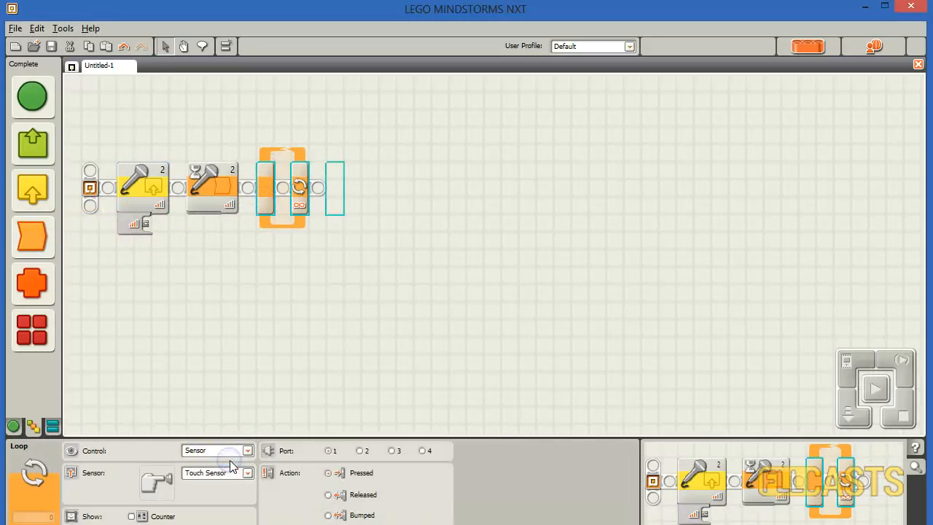
{"action": "left_click", "coordinate": [247, 472]}
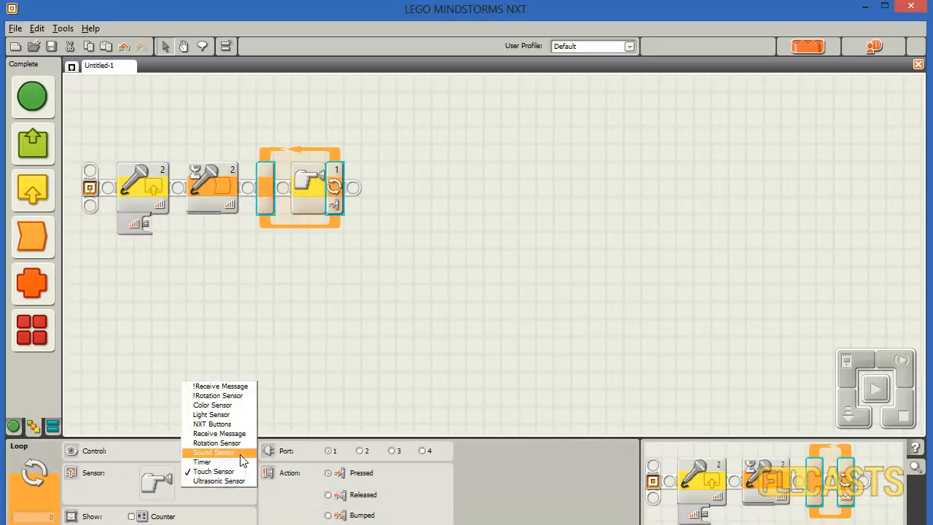
{"action": "left_click", "coordinate": [213, 452]}
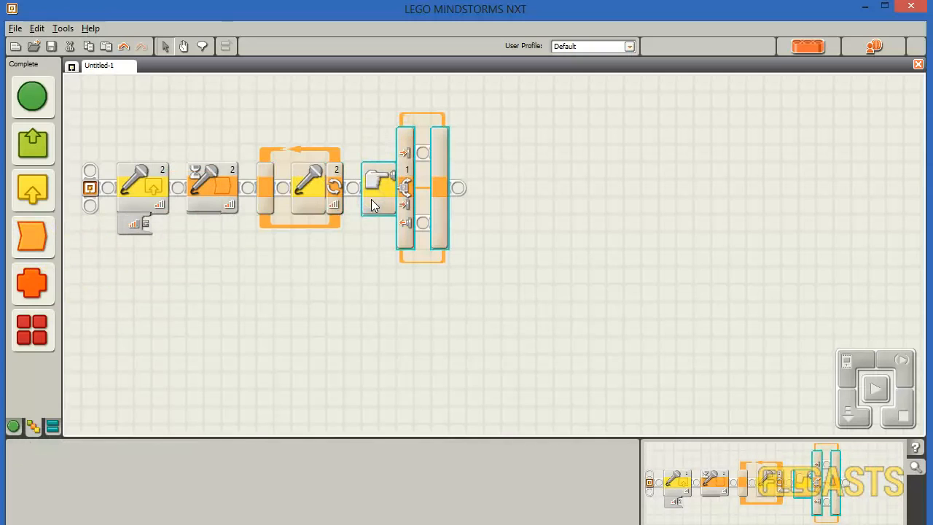
{"action": "left_click", "coordinate": [379, 186]}
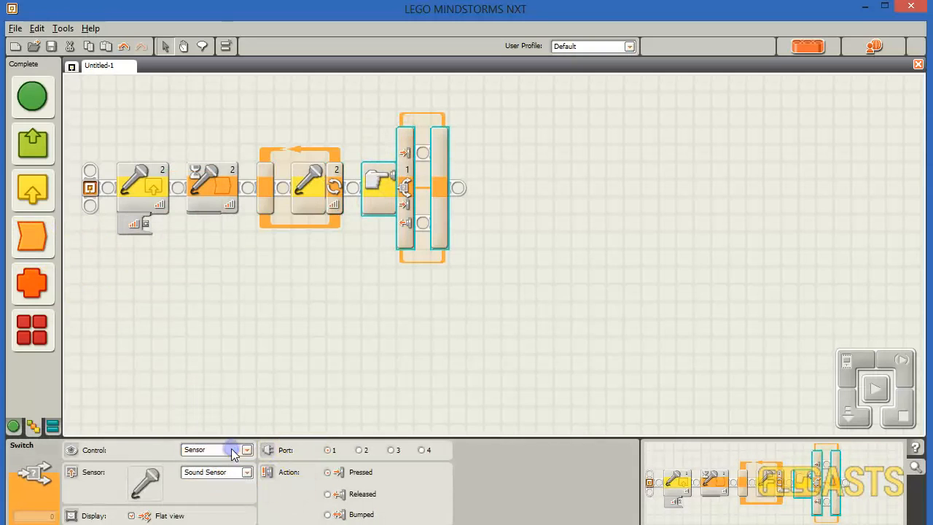